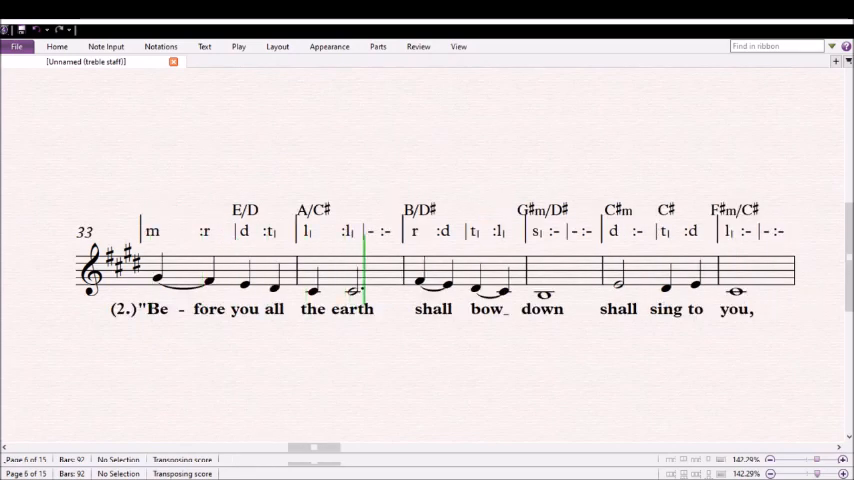
# Start playback from bar 33 with the score following the music past bar 78.
pyautogui.click(488, 284)
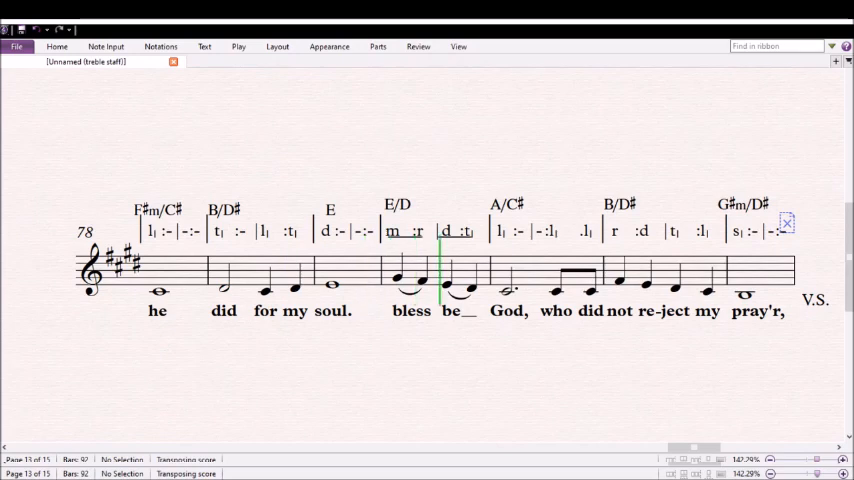
pyautogui.click(532, 280)
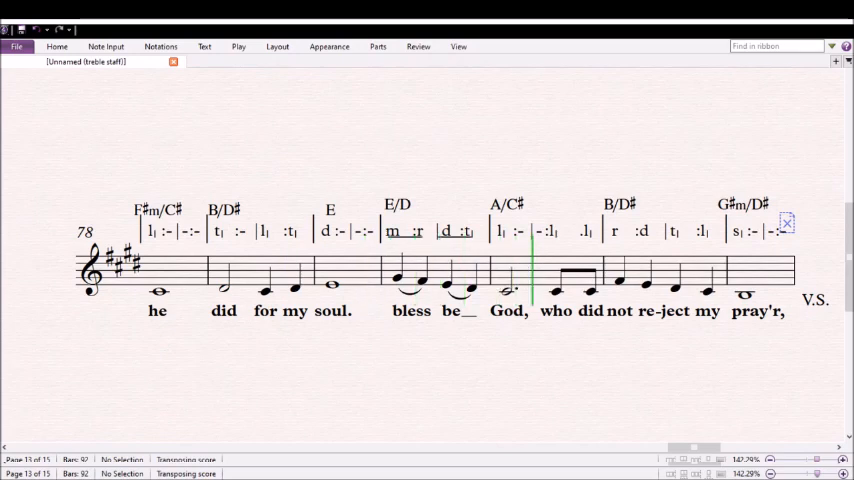